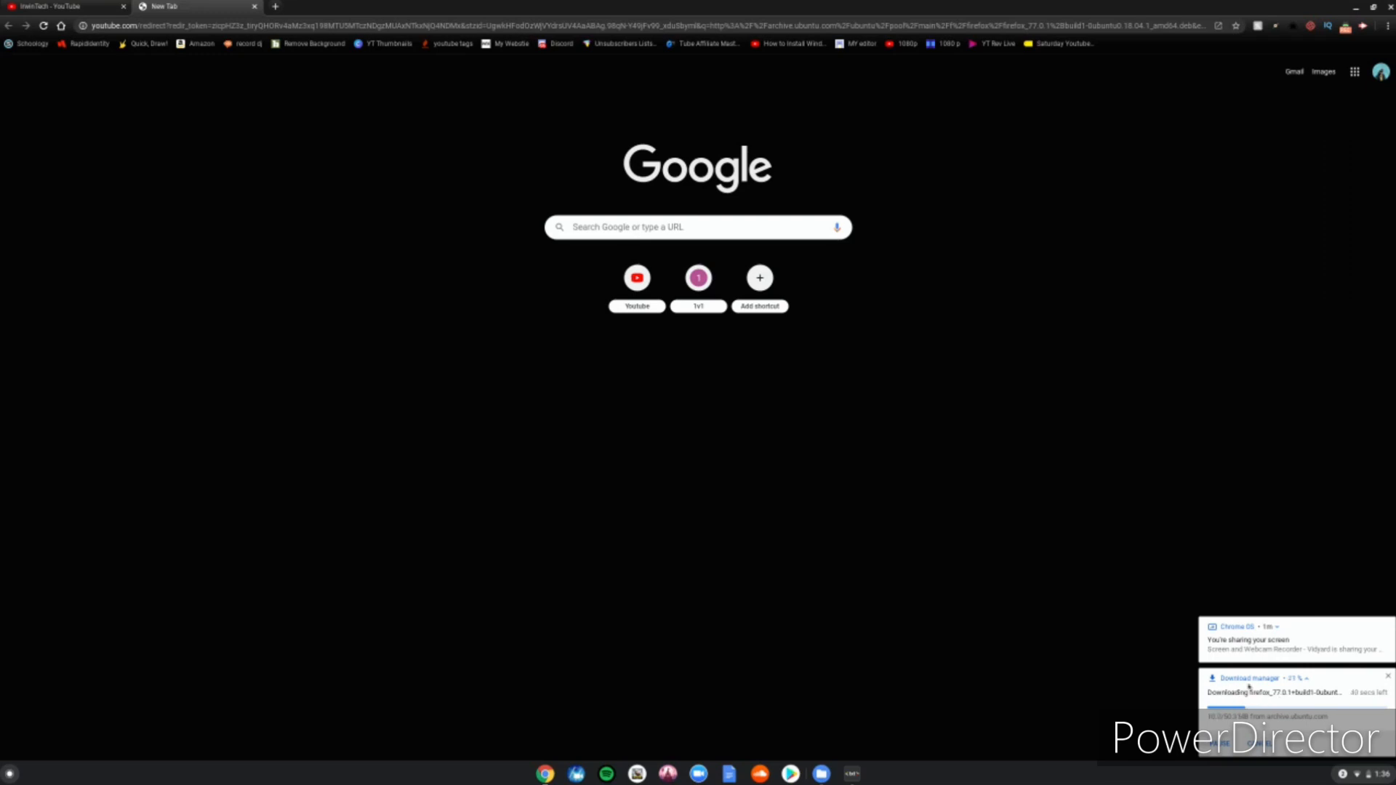
pyautogui.moveTo(1030, 649)
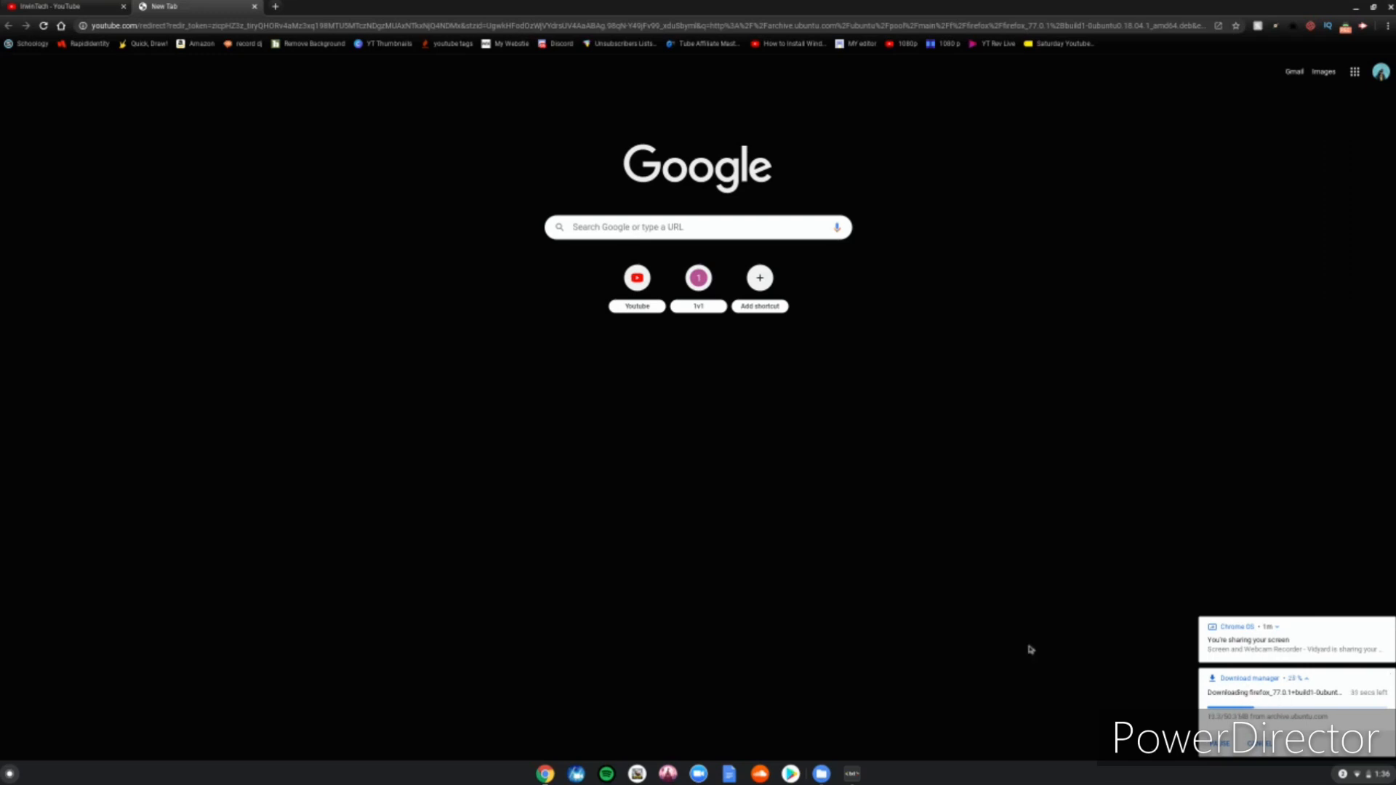
pyautogui.moveTo(788, 487)
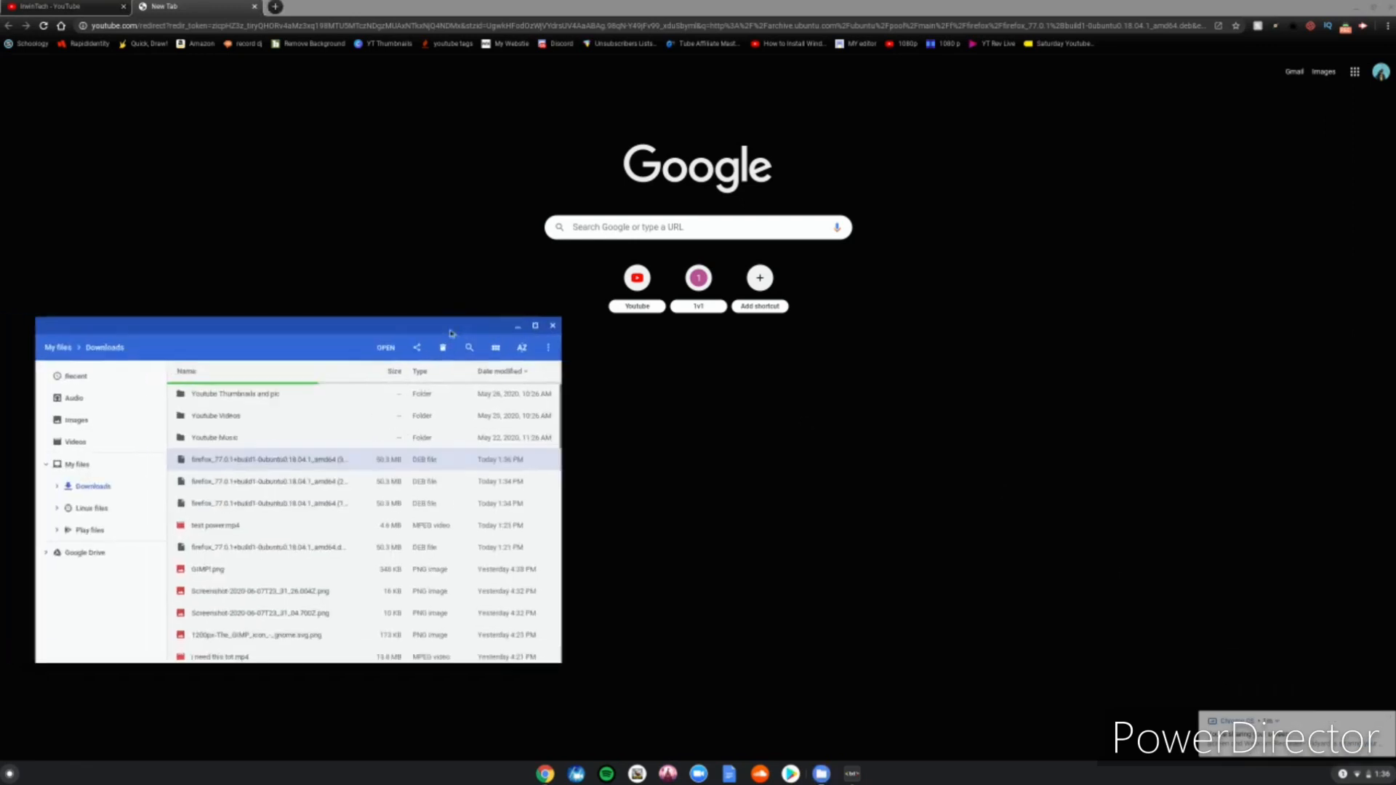
# Center the Downloads window and select the newest Firefox 77 .deb file
pyautogui.moveTo(296, 325); pyautogui.dragTo(491, 294)
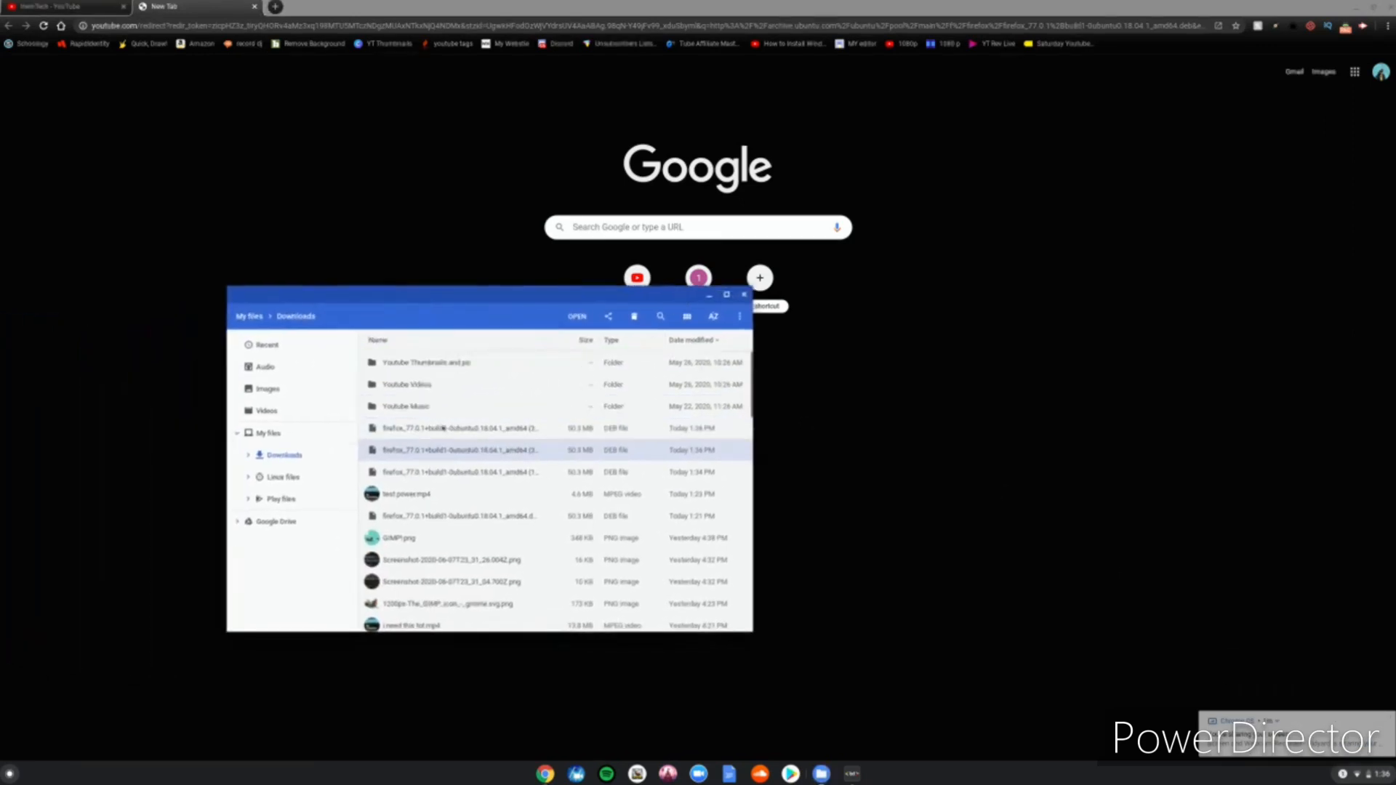
pyautogui.click(459, 428)
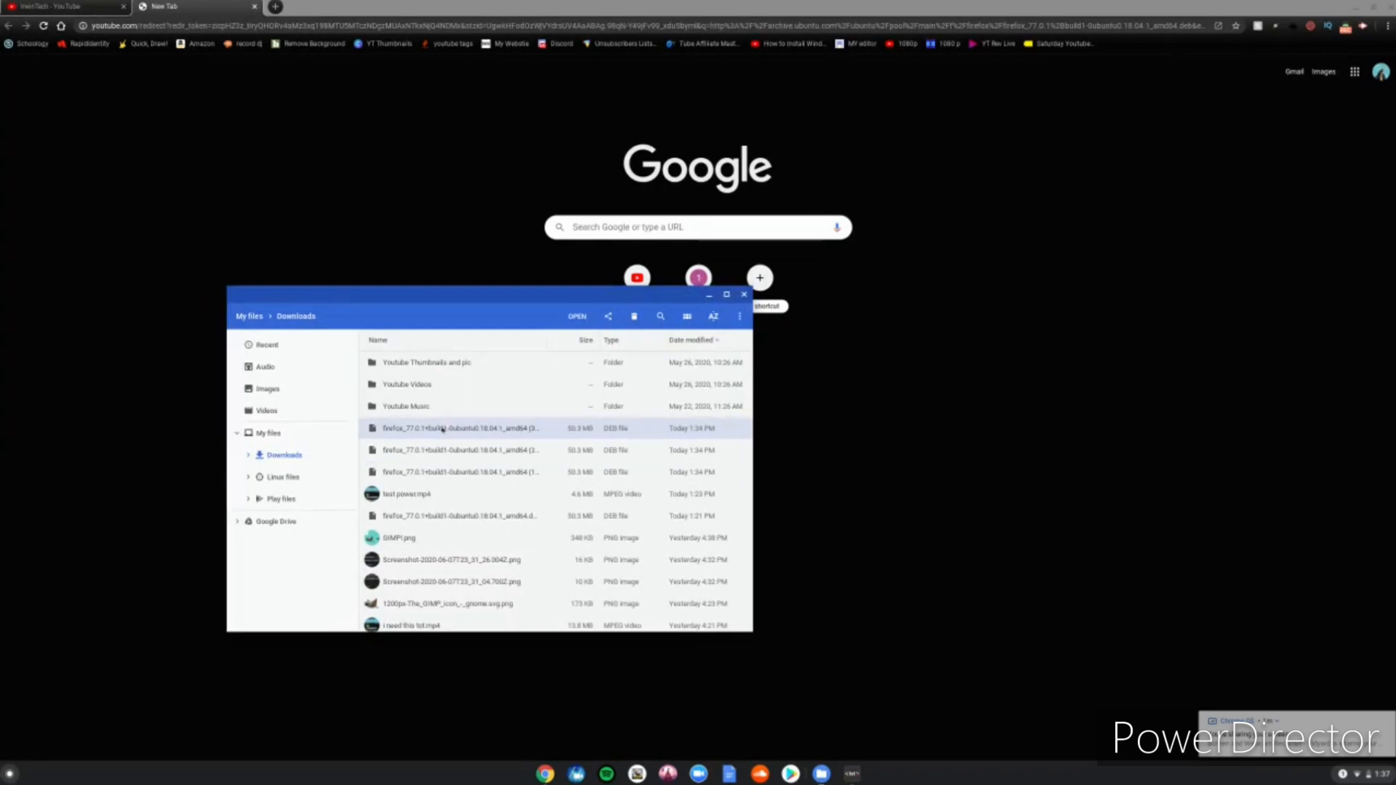
# Install the Firefox 77 .deb via Install with Linux (Beta), confirming and dismissing the notice
pyautogui.rightClick(459, 428)
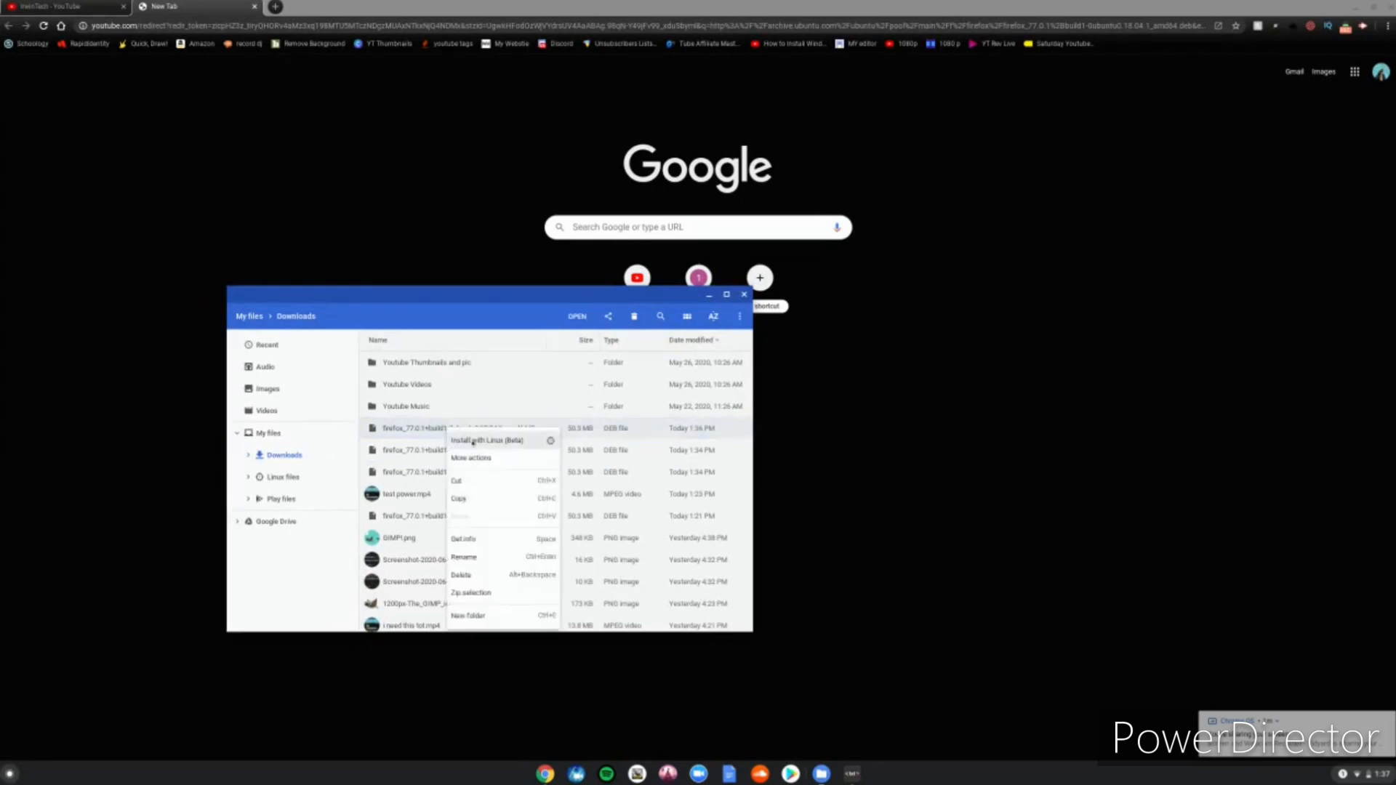
pyautogui.click(486, 440)
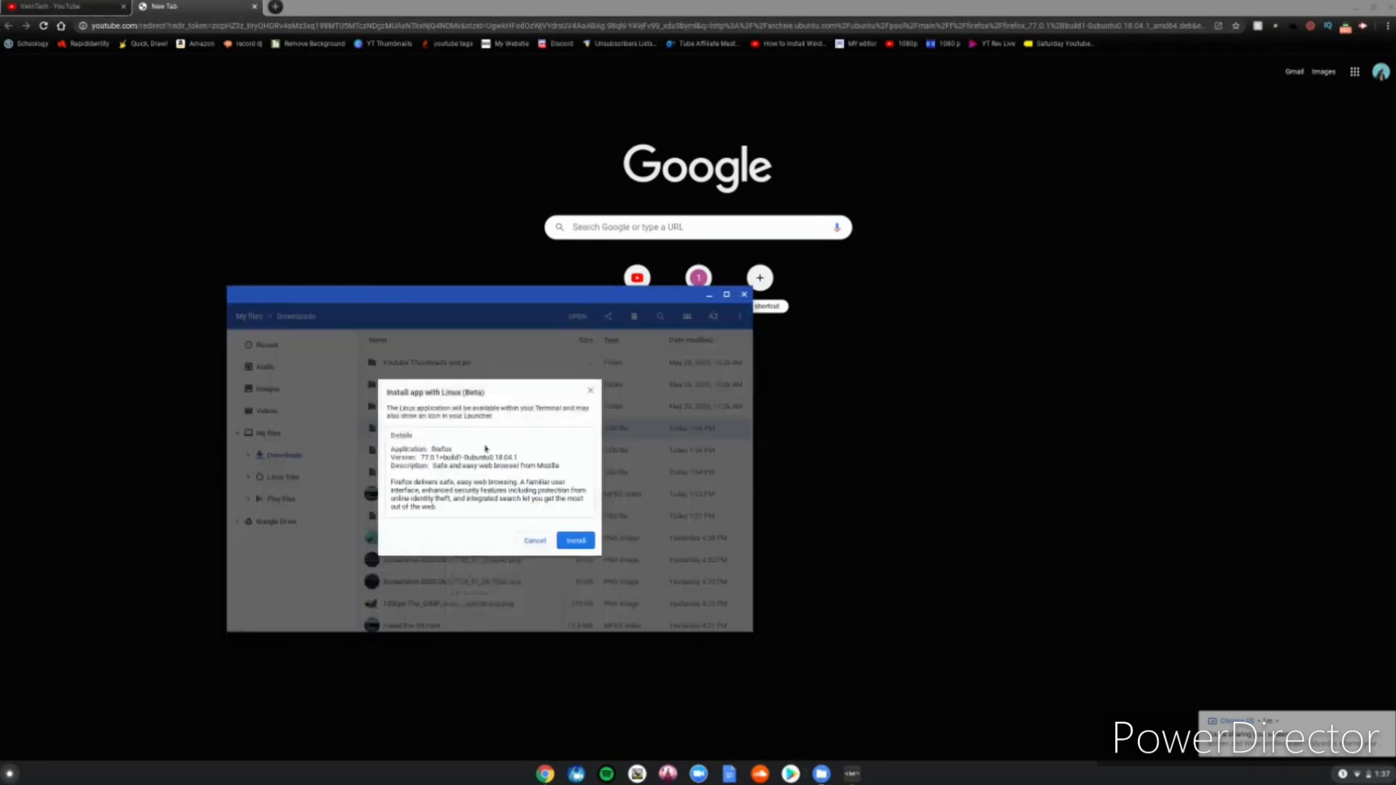
pyautogui.click(576, 539)
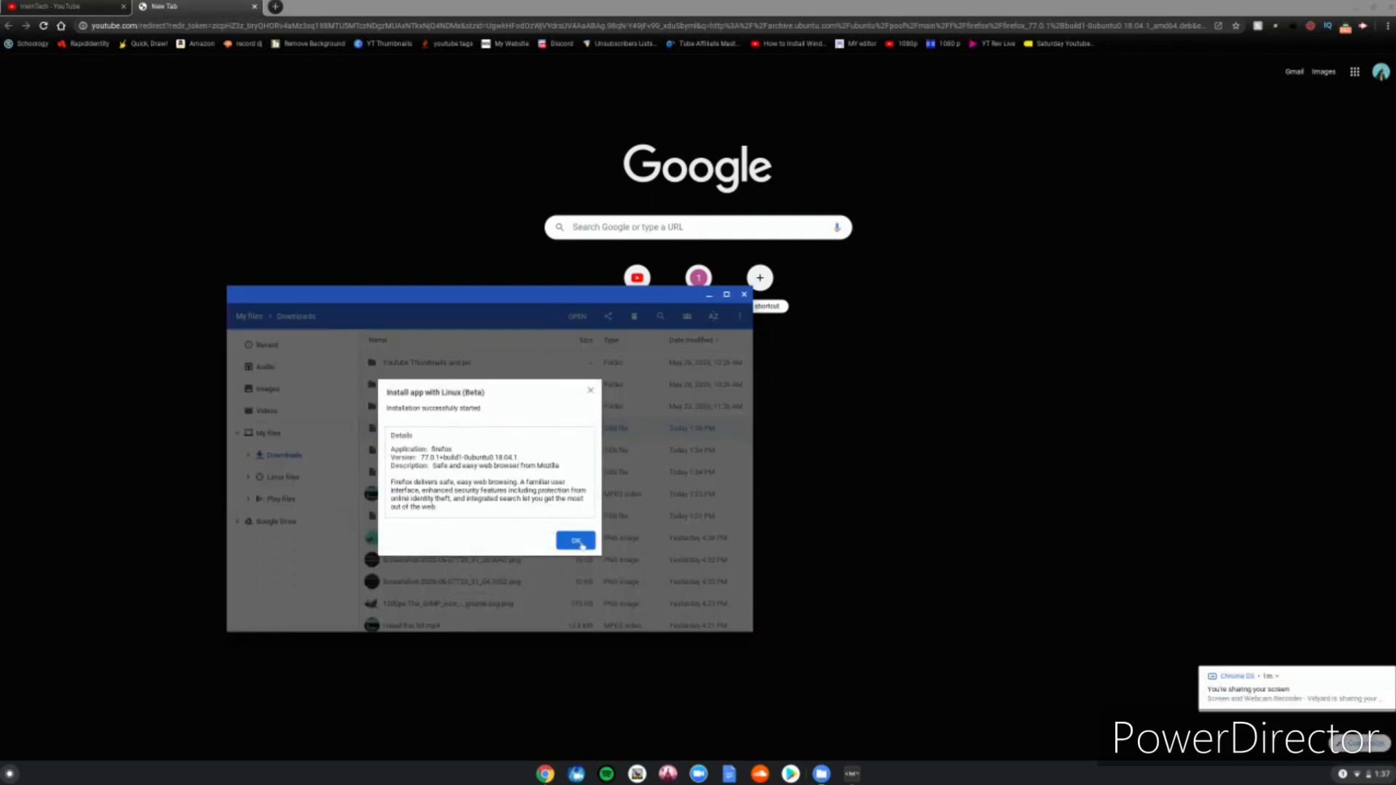
pyautogui.click(575, 540)
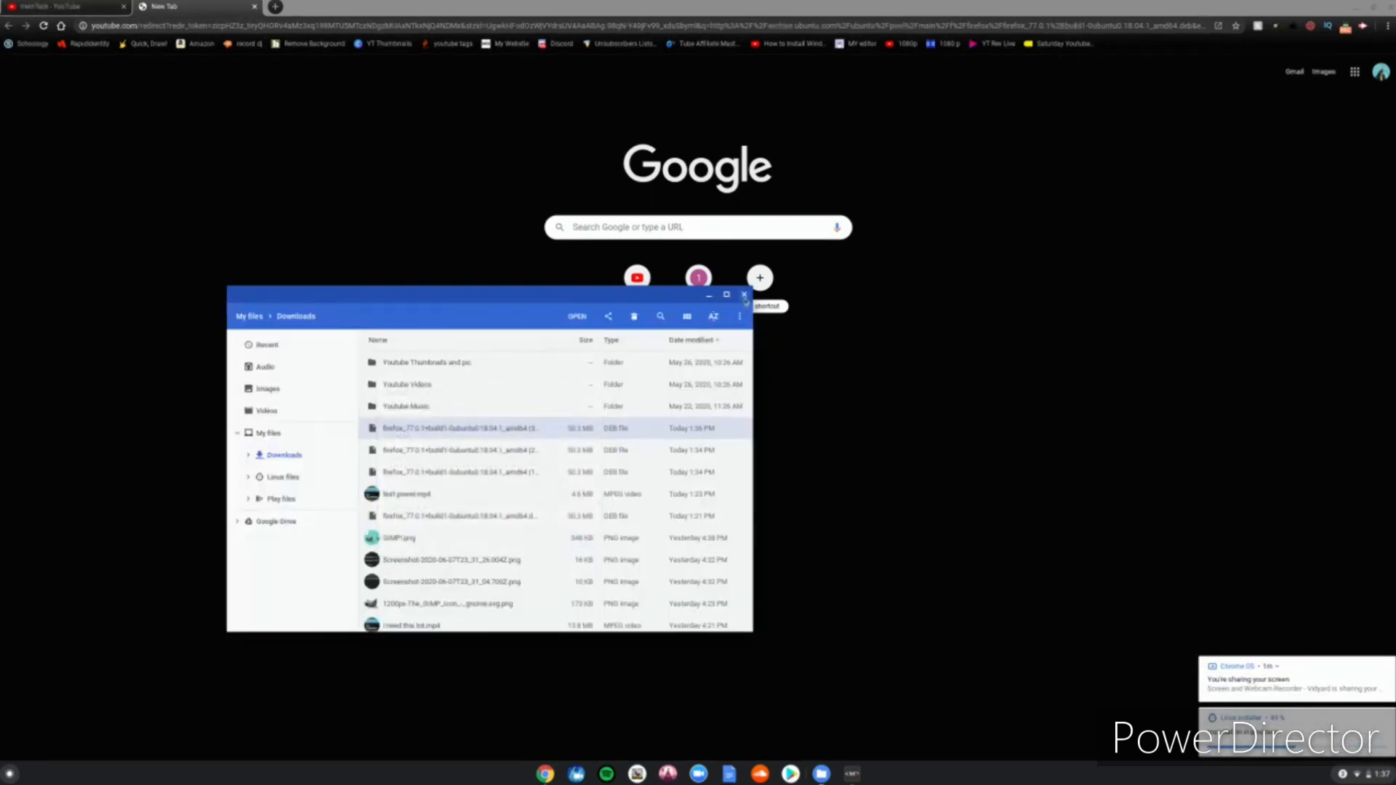